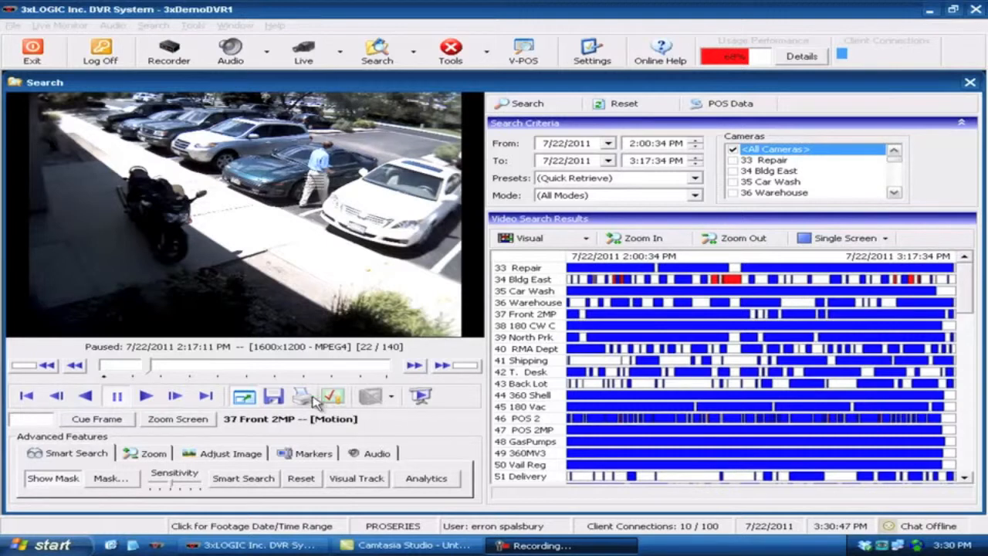
mouse_move(276, 396)
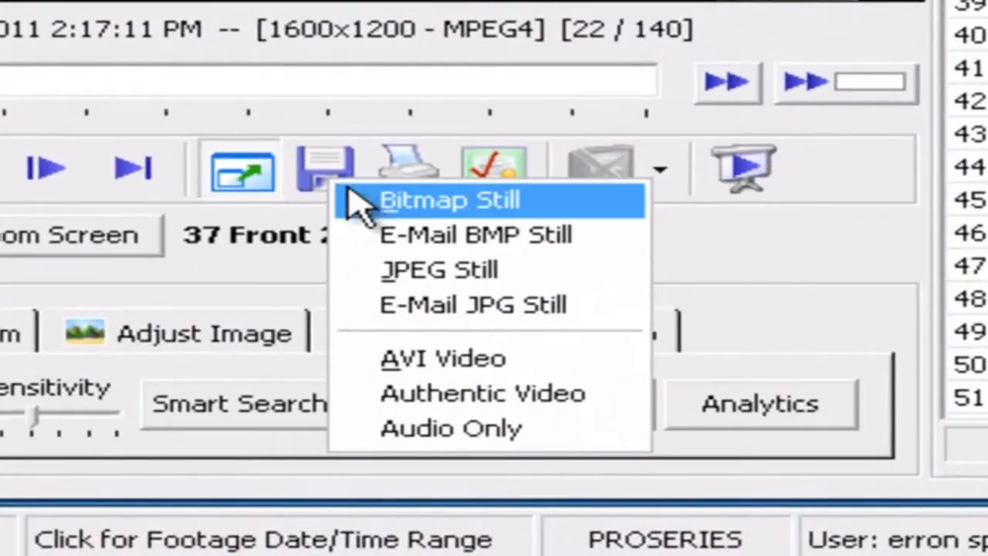
mouse_move(370, 224)
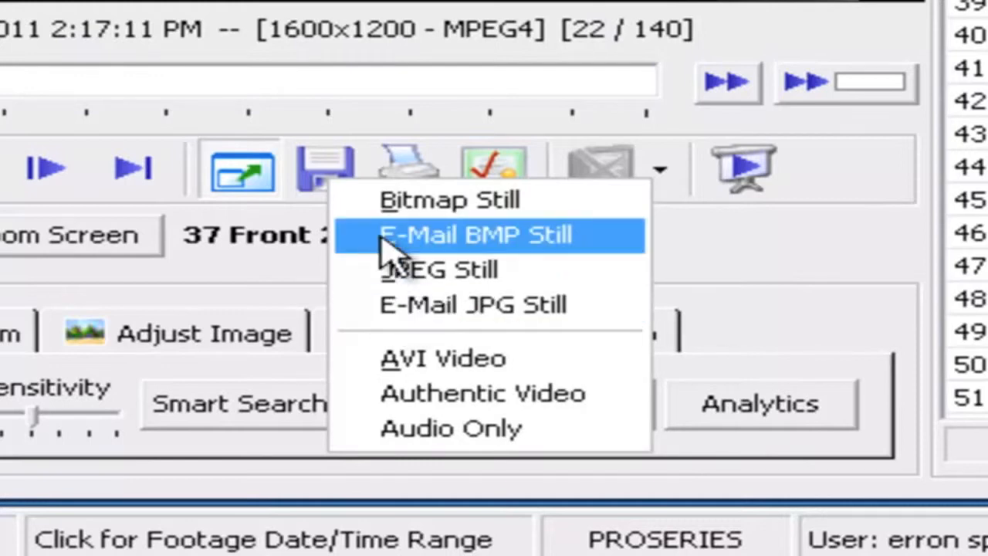
mouse_move(417, 359)
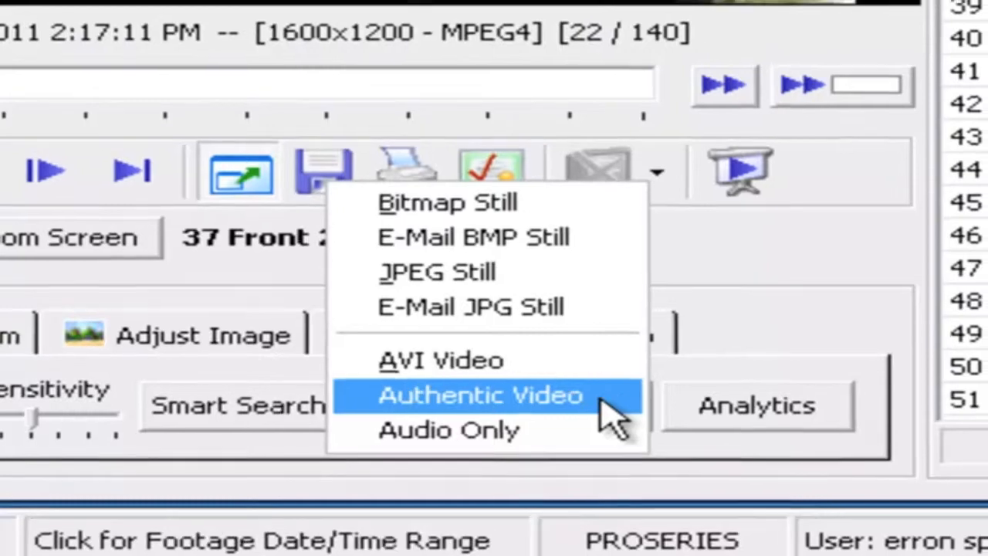
Step: Choose Authentic Video as the export format with Exports as the destination folder
click(479, 394)
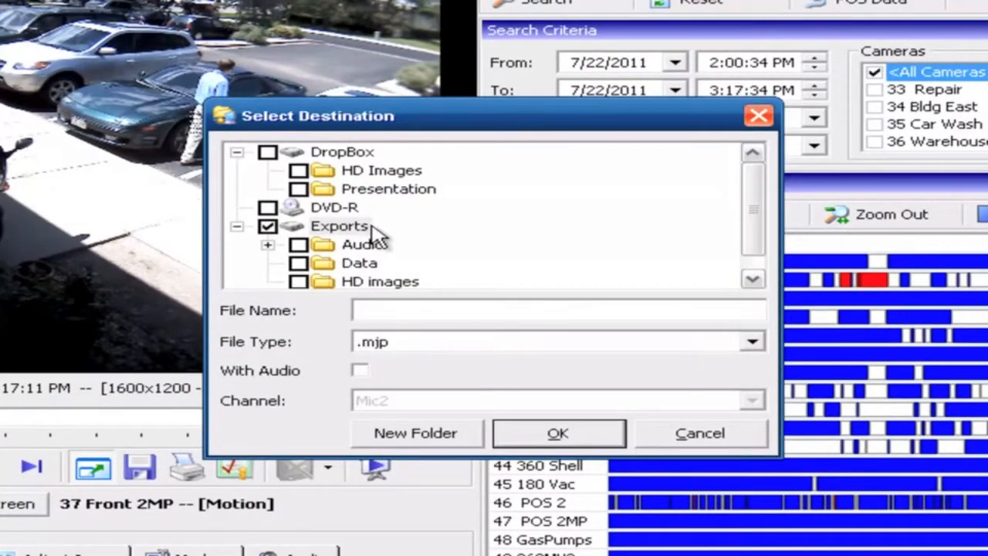
mouse_move(405, 234)
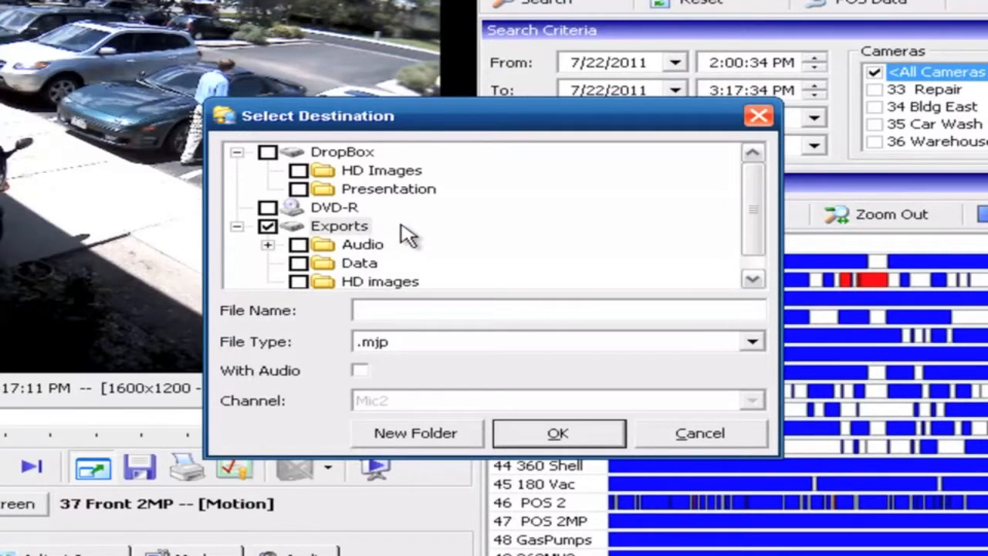
click(555, 310)
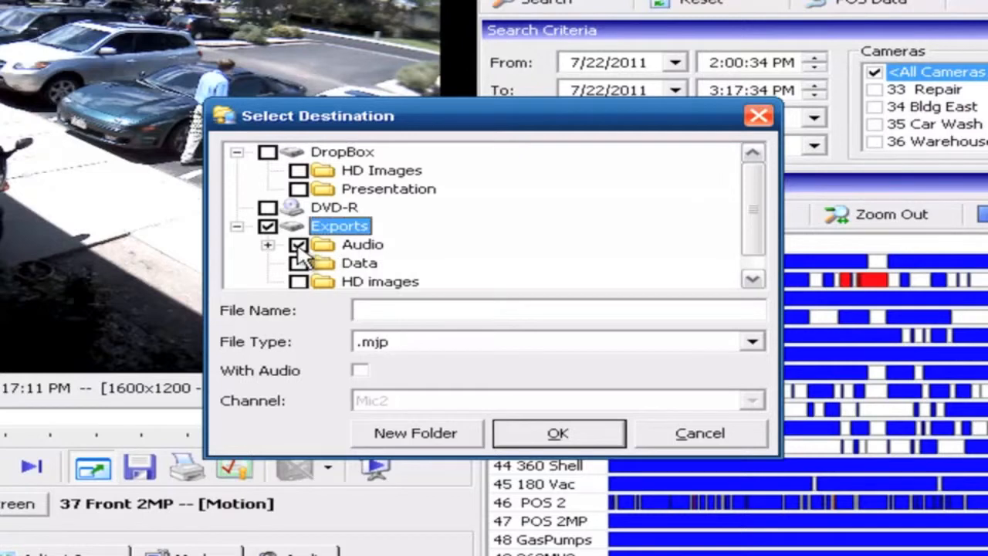
click(299, 245)
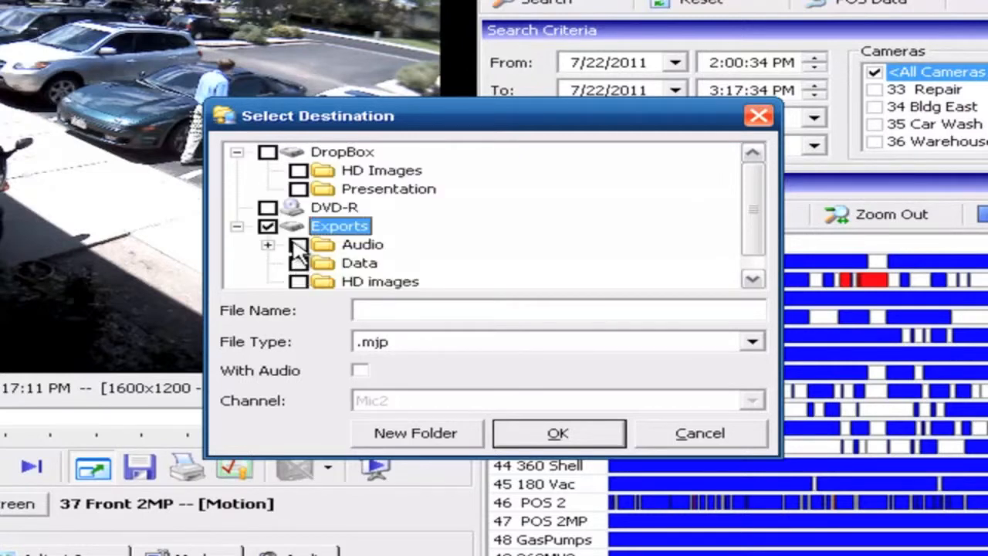
Step: Name the export 'demo', run it, and dismiss the Export Complete notice
click(556, 310)
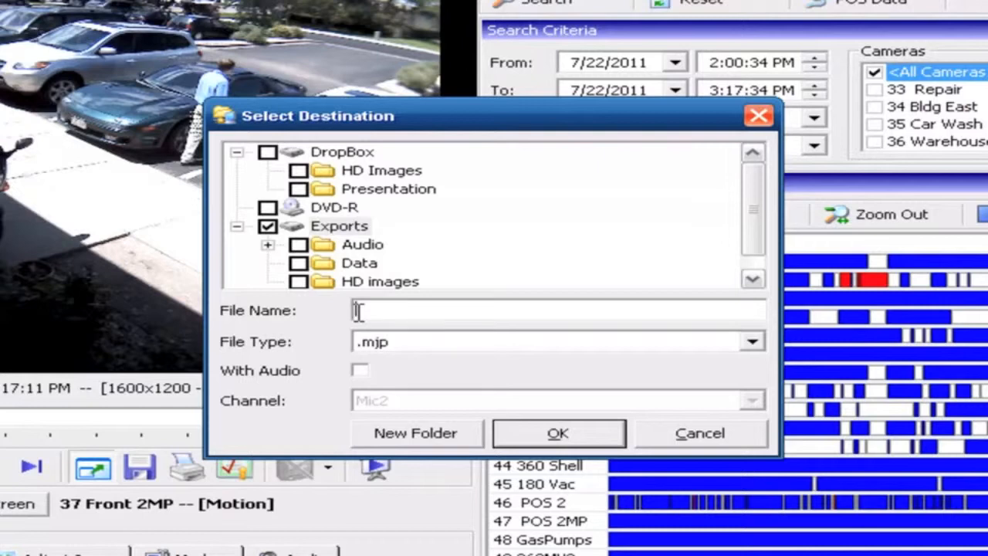
text(demo)
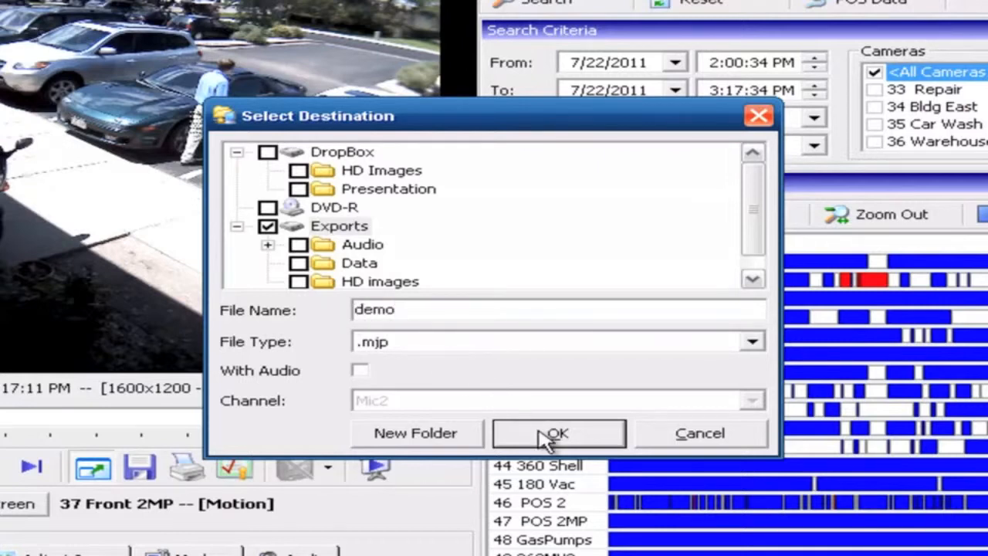
click(557, 432)
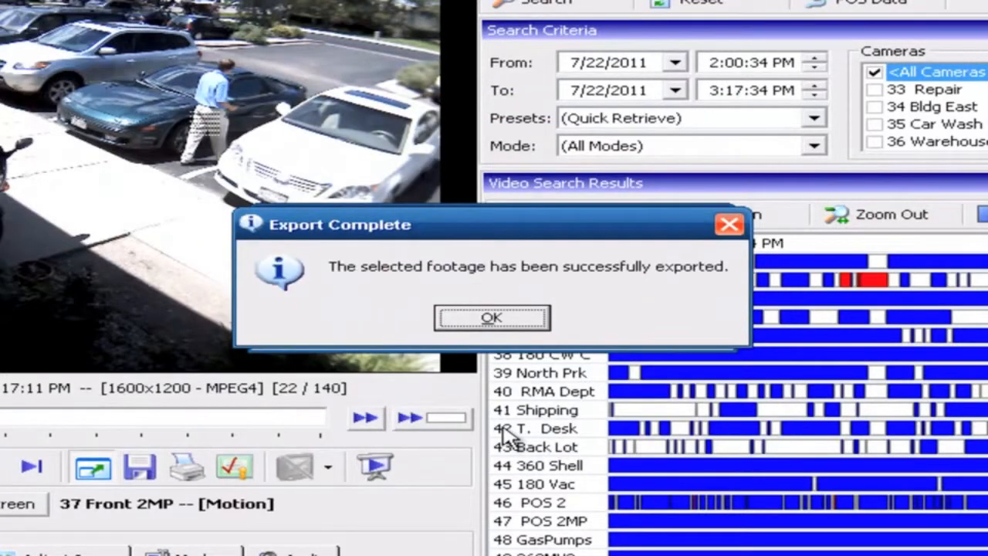
mouse_move(459, 405)
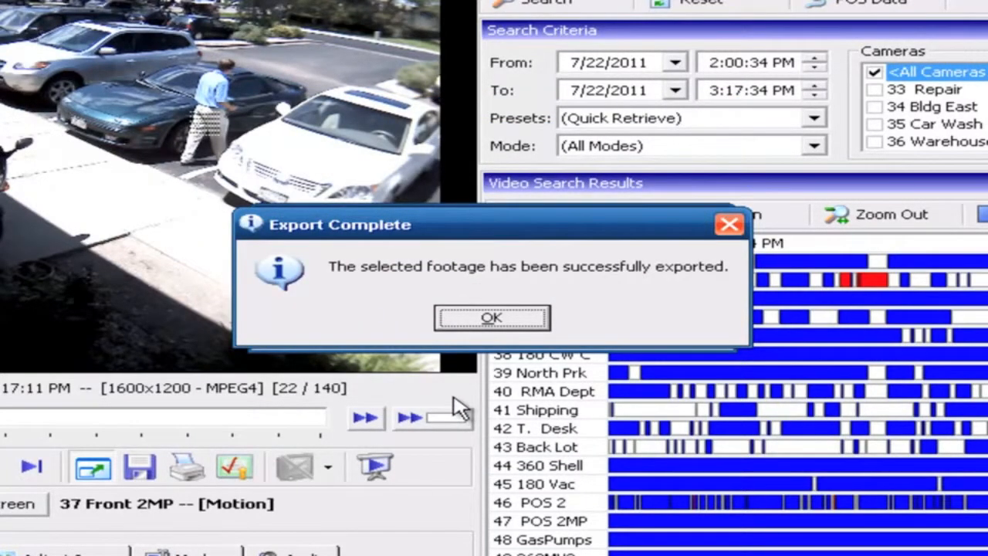
mouse_move(455, 386)
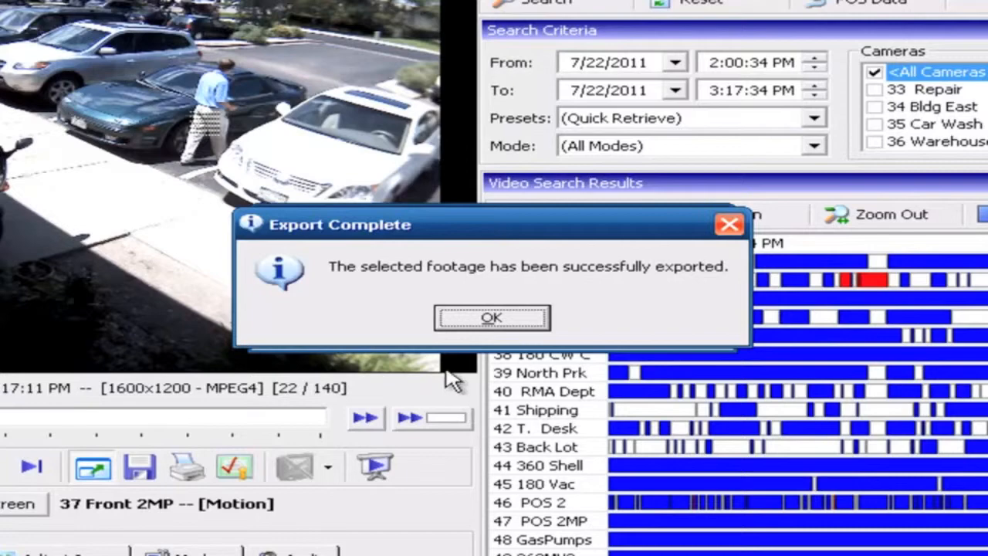
click(491, 317)
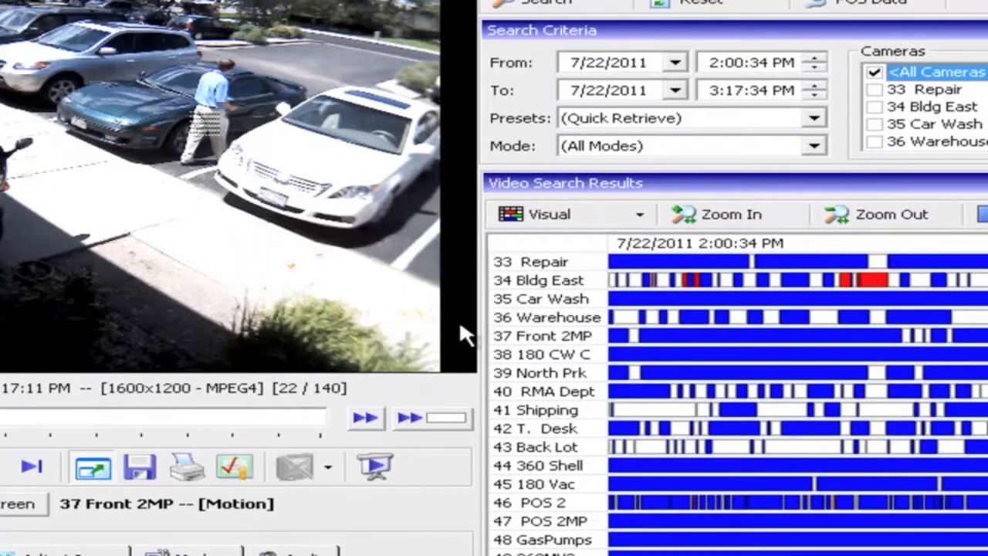